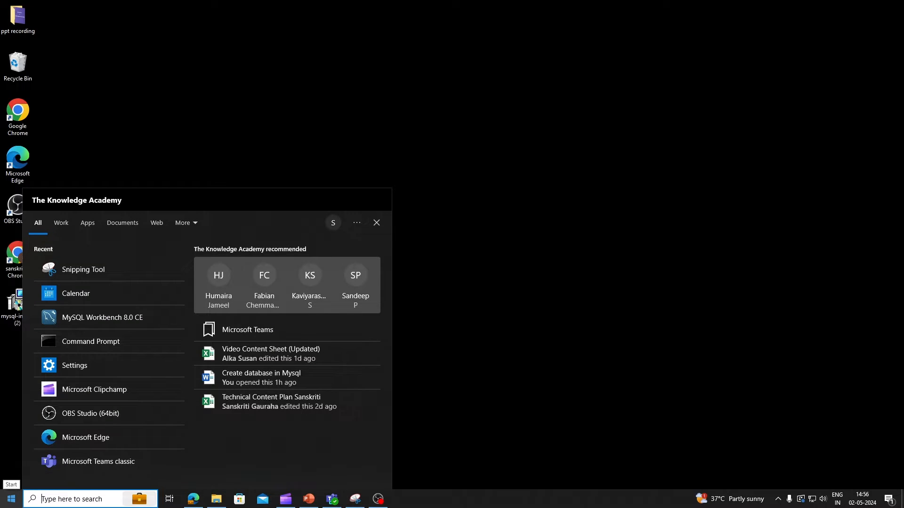
# Search the Start menu for 'My sql workbench' and launch MySQL Workbench 8.0 CE
pyautogui.write('My sql')
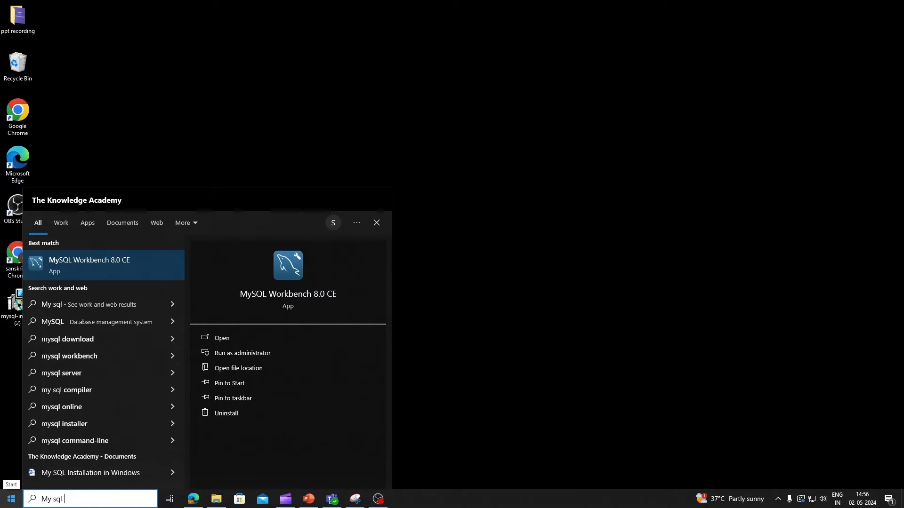
pyautogui.write('workbe')
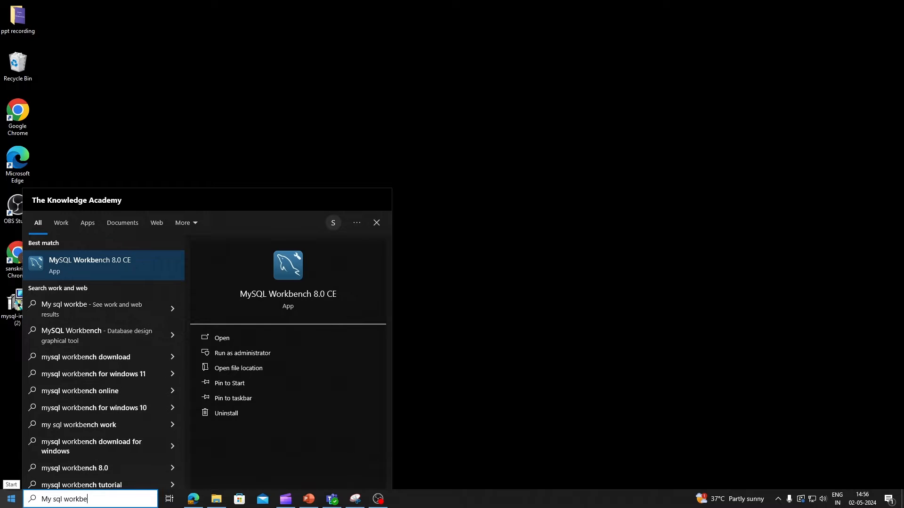
pyautogui.write('nch')
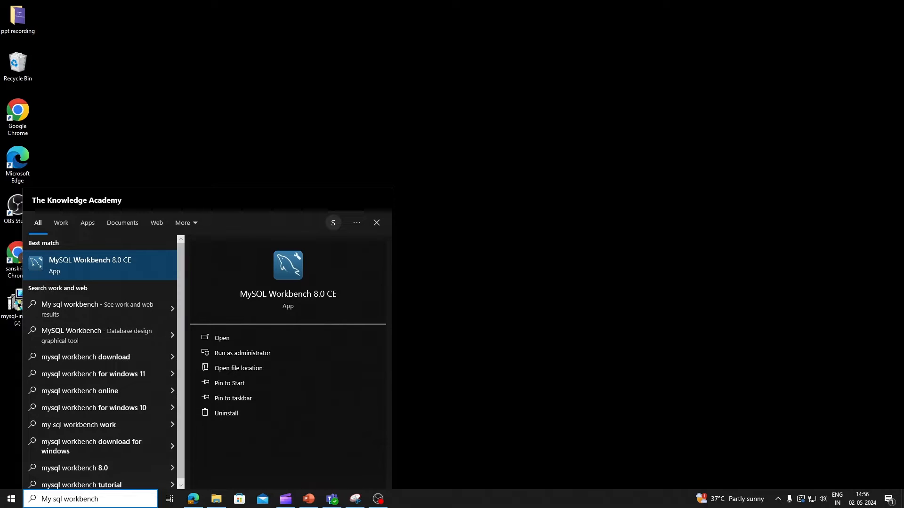
pyautogui.click(222, 336)
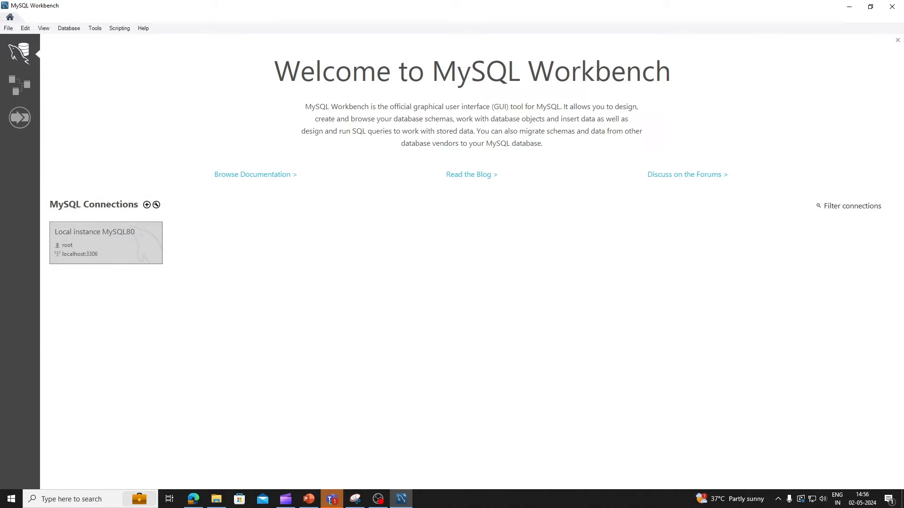
# Connect to the 'Local instance MySQL80' tile to get an empty SQL query tab
pyautogui.doubleClick(106, 243)
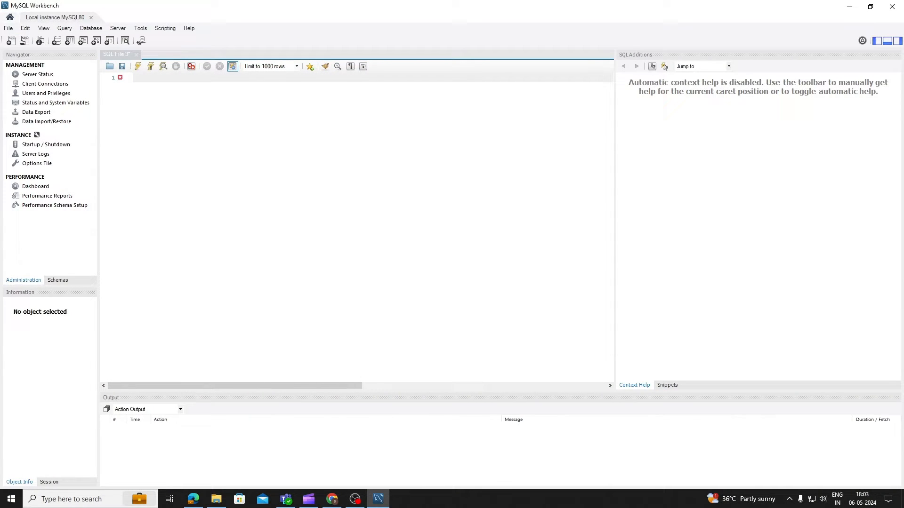
# Write the statement CREATE DATABASE BOOKS_WORLD_; on line 1 of the query file
pyautogui.write('CREATE DAT')
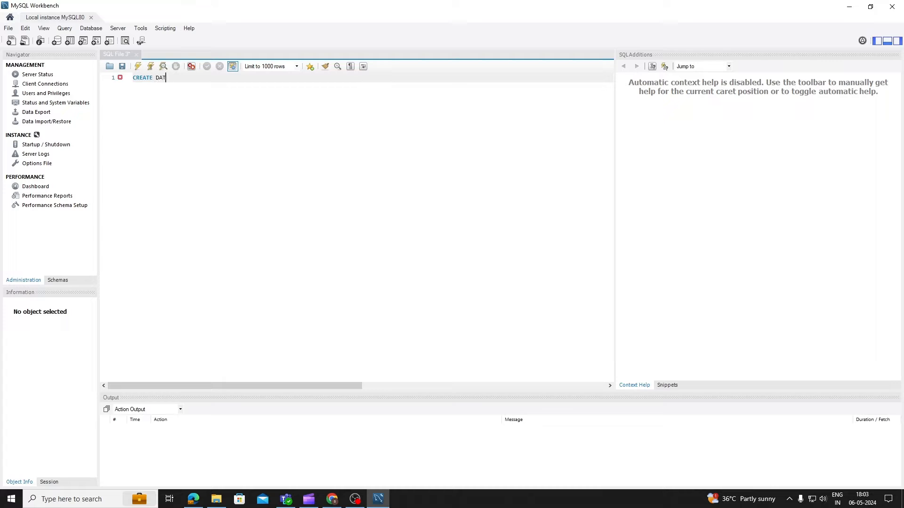
pyautogui.write('AB')
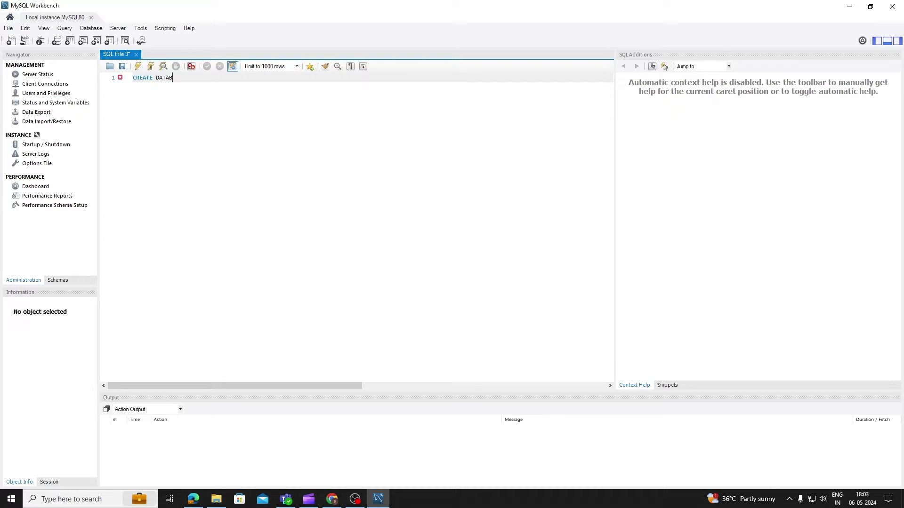
pyautogui.write('ASE')
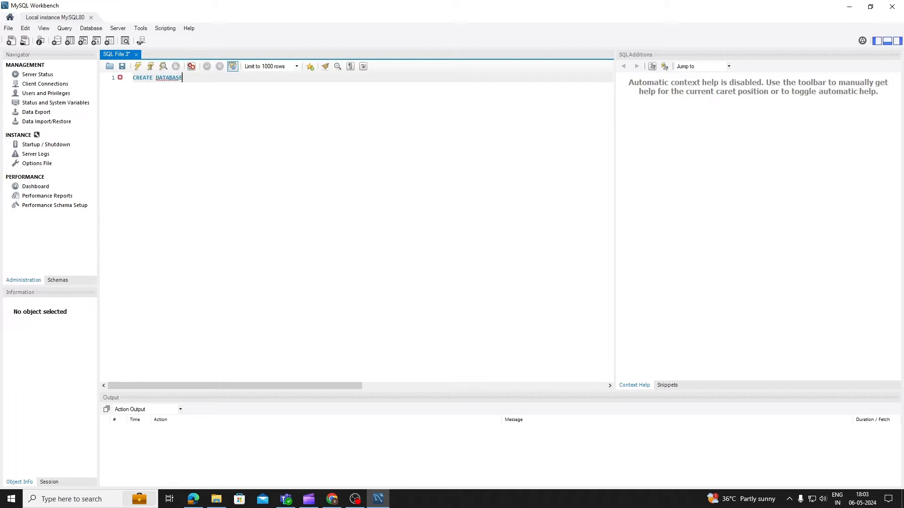
pyautogui.write('BOO')
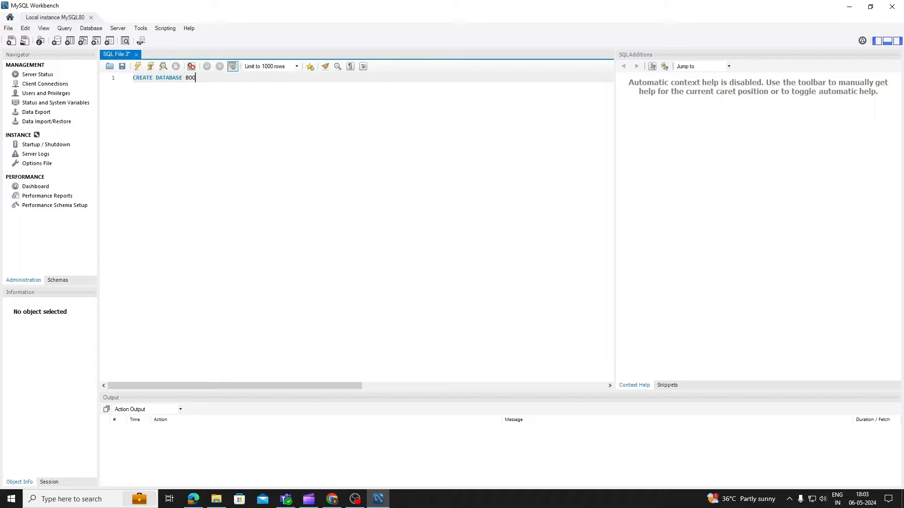
pyautogui.write('K')
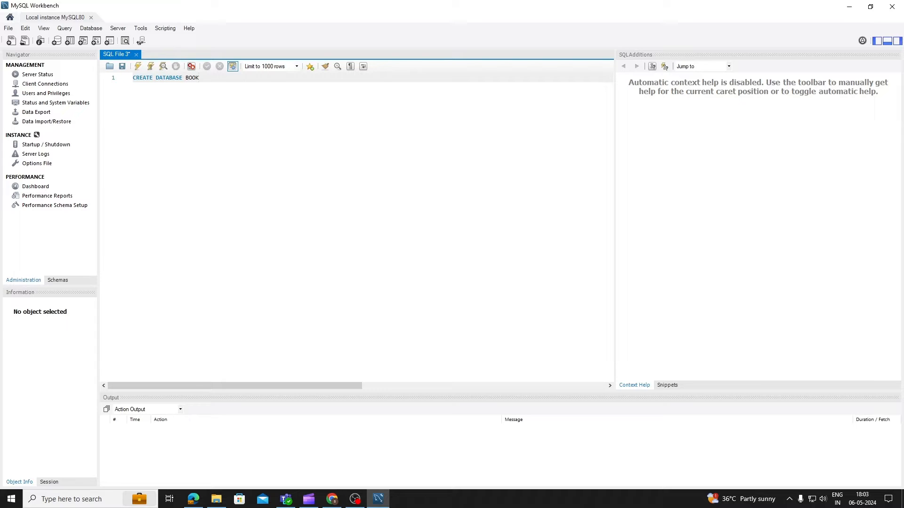
pyautogui.write('S_')
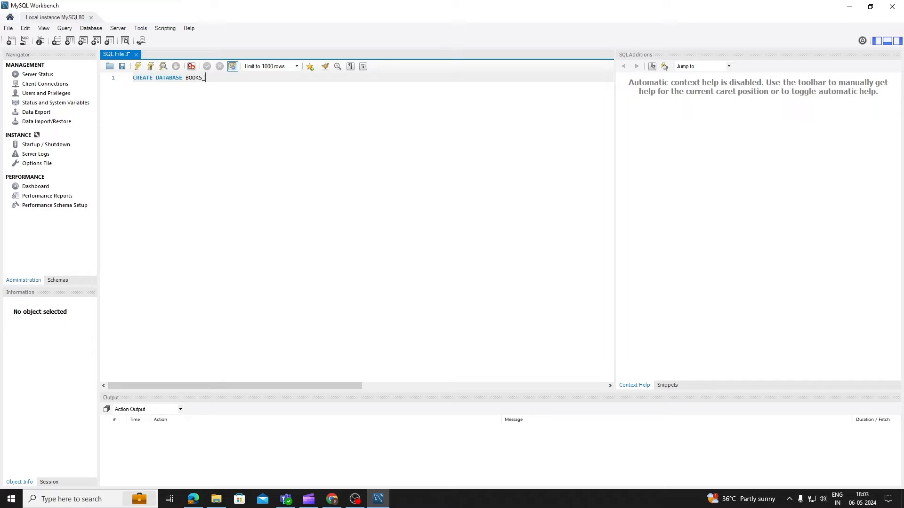
pyautogui.write('v')
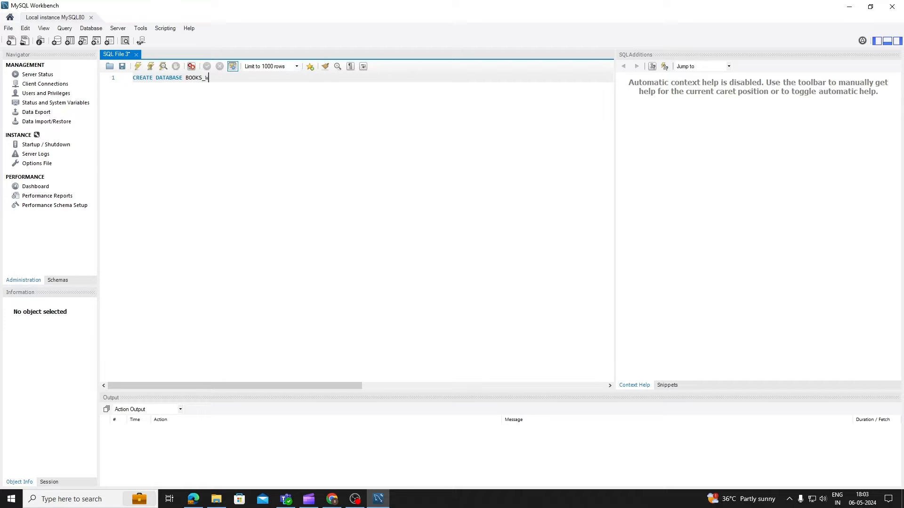
pyautogui.write('ORLD')
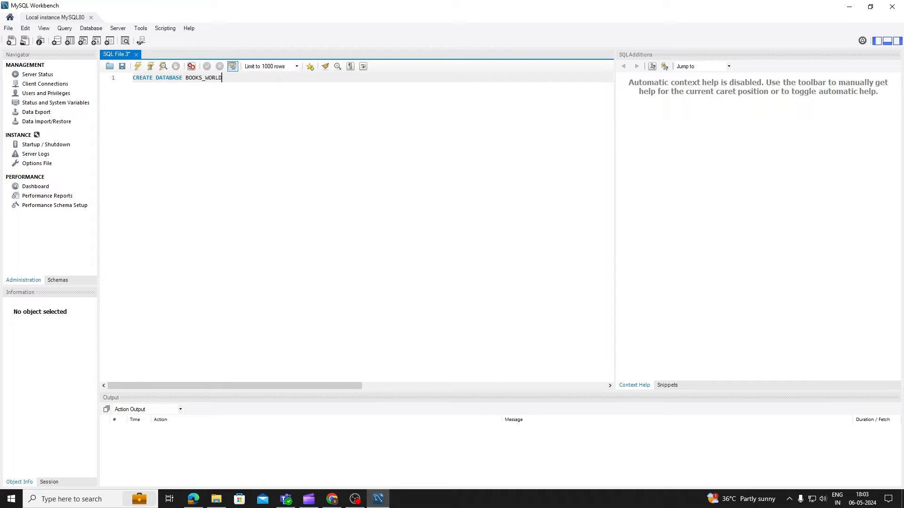
pyautogui.write('_')
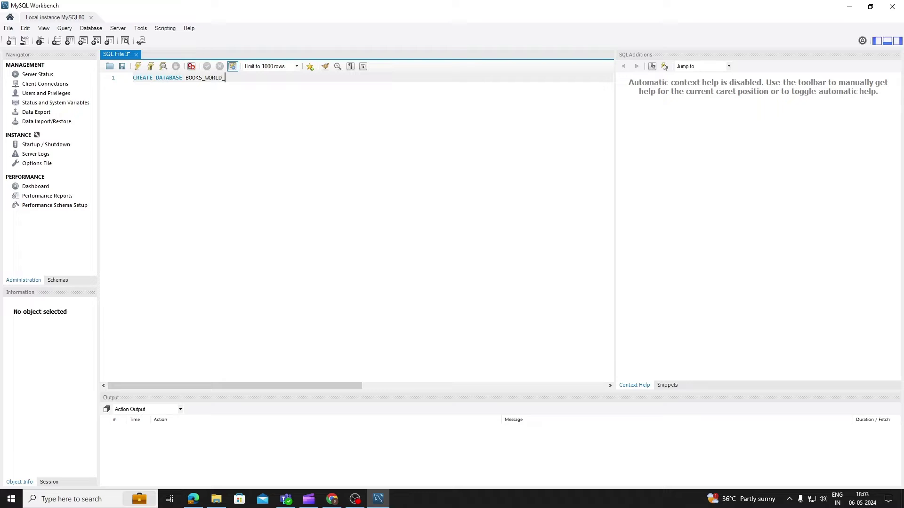
pyautogui.write(';')
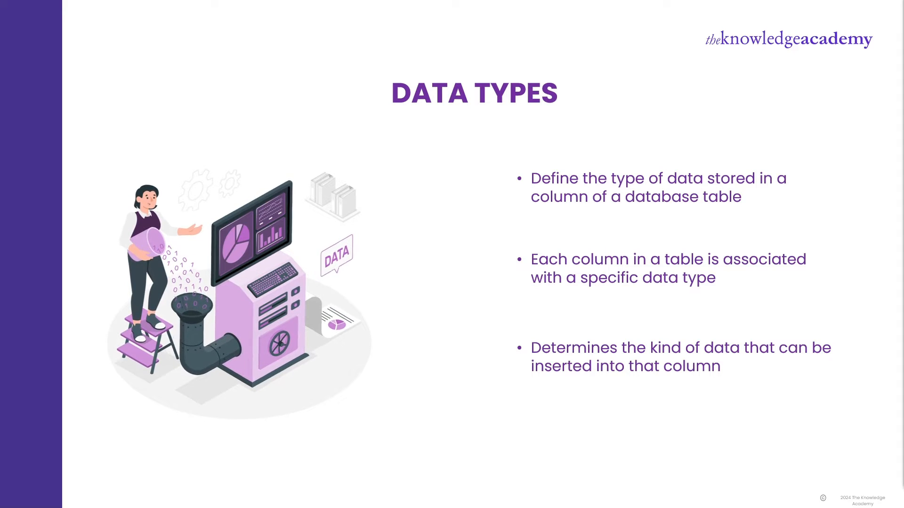
# Advance the slideshow past the Data Types slide
pyautogui.press('Right')
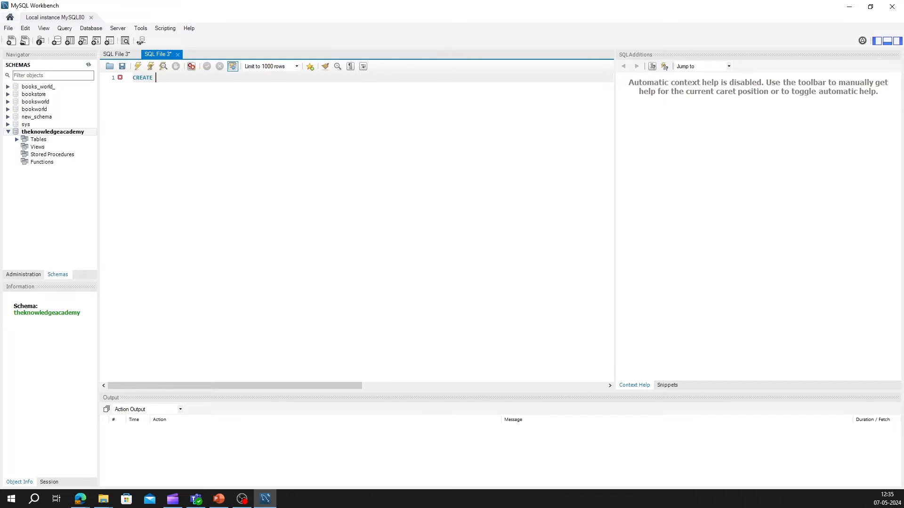
# Write CREATE TABLE EMPLOYEE_SALARY with an EmployeeID INT PRIMARY KEY column
pyautogui.write('TABLE')
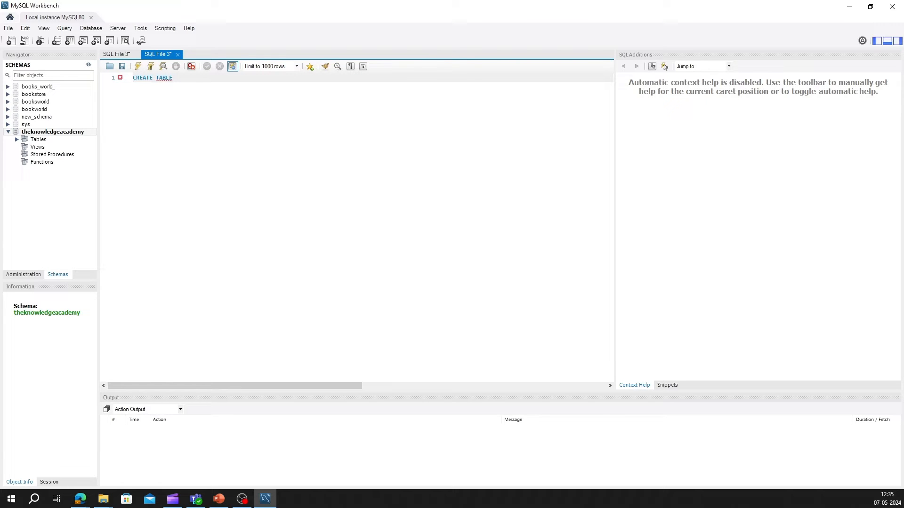
pyautogui.write('EMPLOYEE SA')
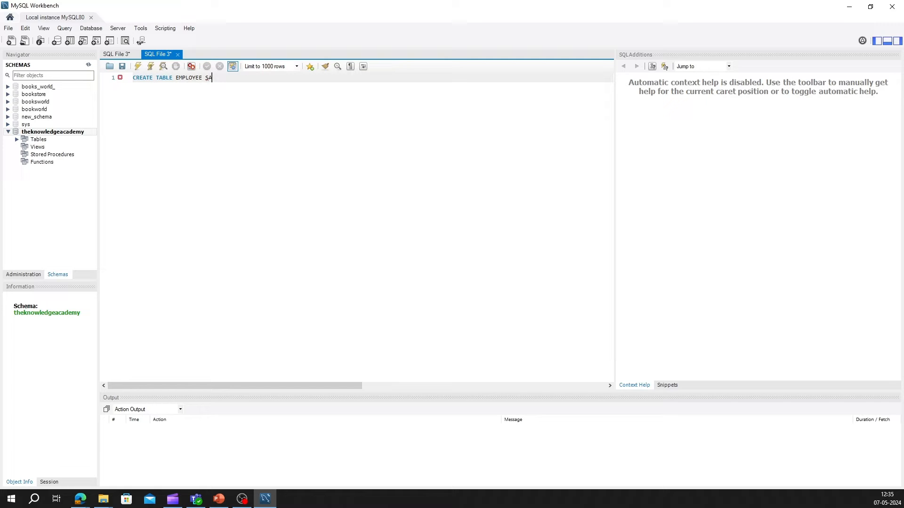
pyautogui.write('LARY')
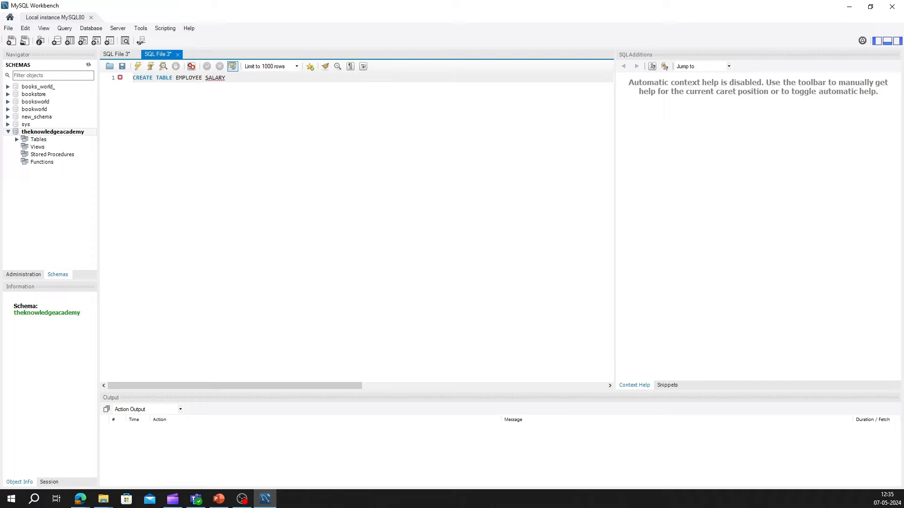
pyautogui.write('(')
pyautogui.write('EmployeeID')
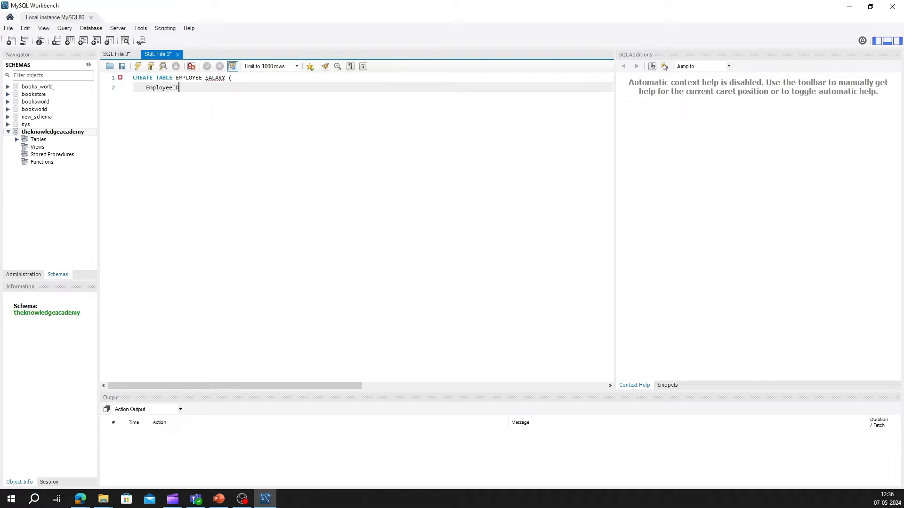
pyautogui.write('INT')
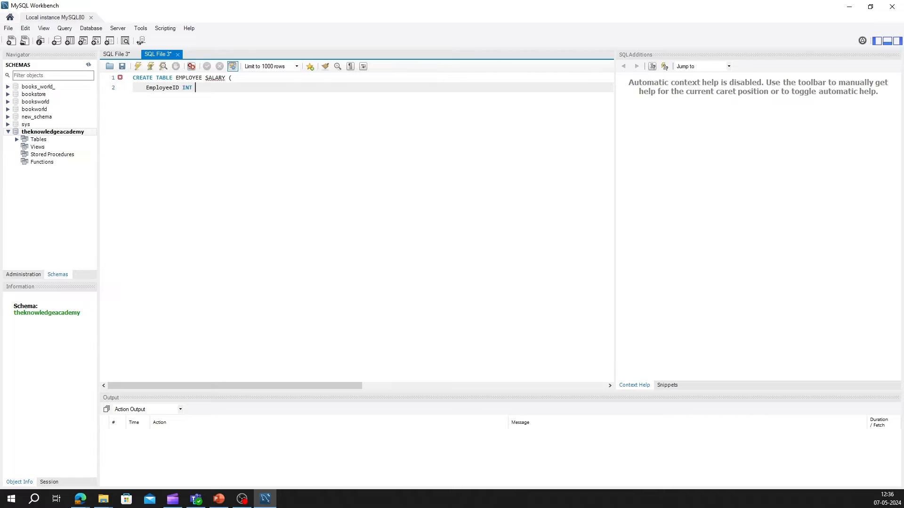
pyautogui.write('PRIMARY KEY')
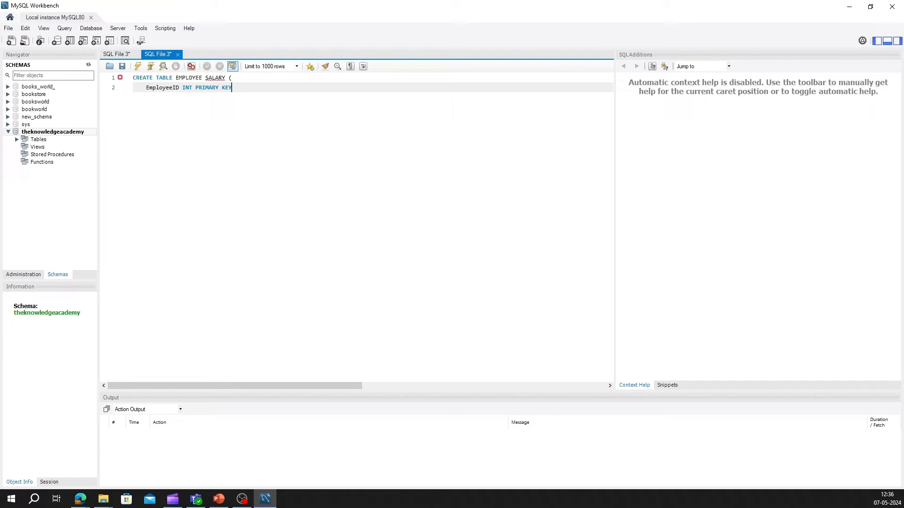
pyautogui.write(',')
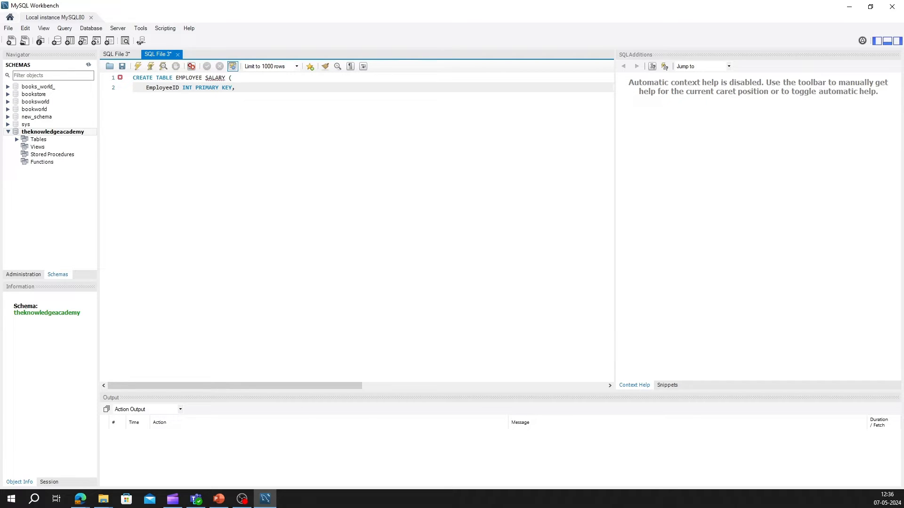
# Add the SALARY DECIMAL(10,2) column and close the statement with a semicolon
pyautogui.write('SALARY')
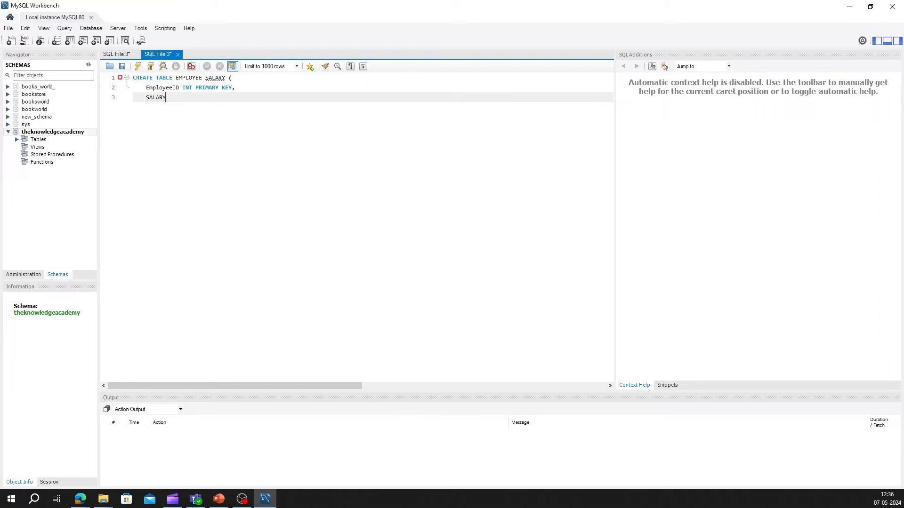
pyautogui.write('DECIMAL')
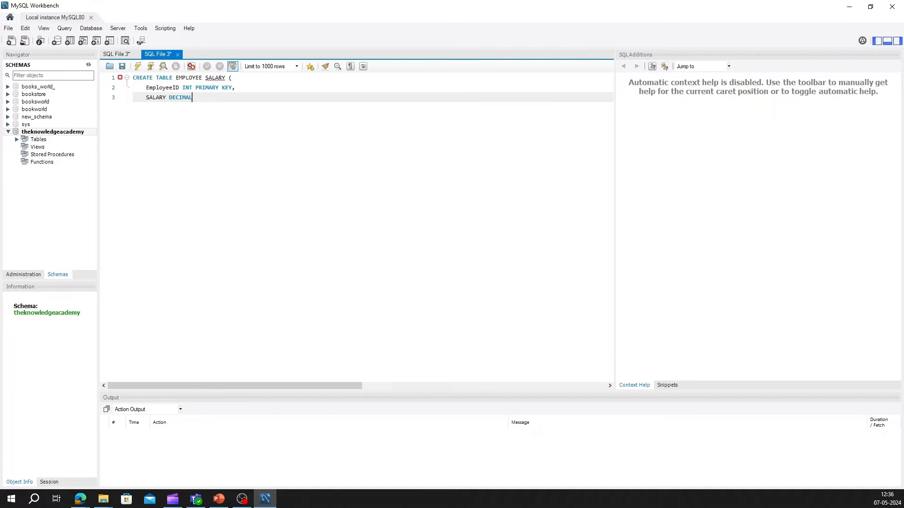
pyautogui.write('(10,2)')
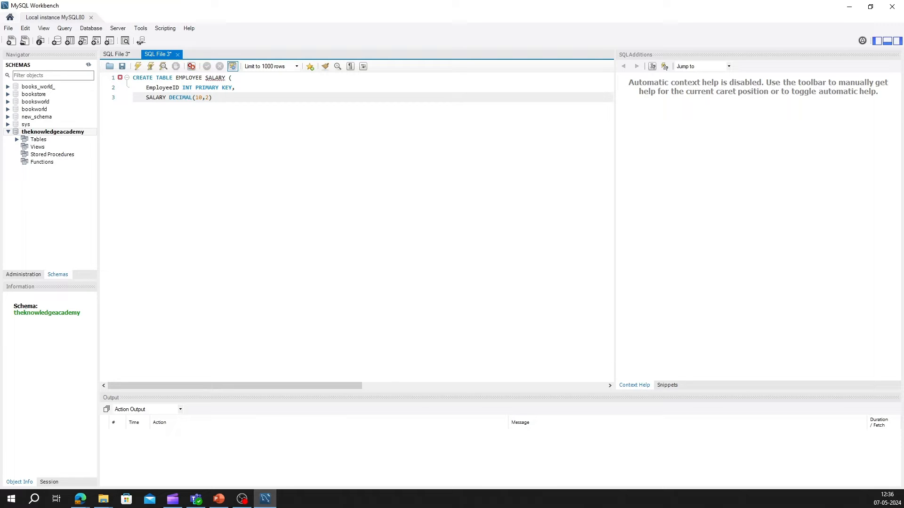
pyautogui.write(');')
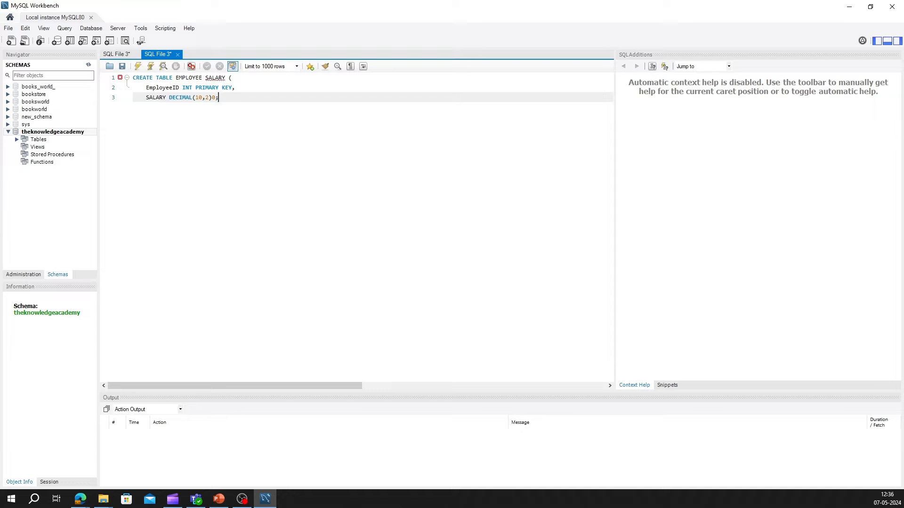
pyautogui.press('BackSpace')
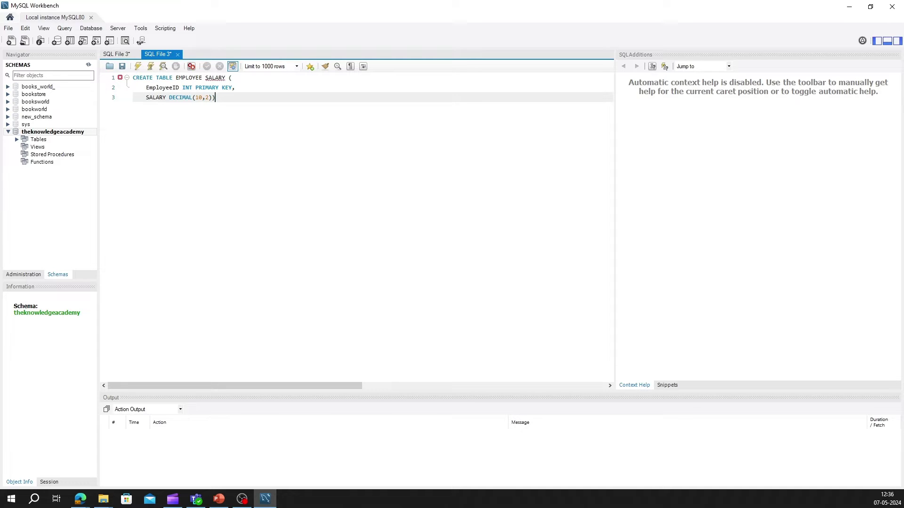
pyautogui.write(';')
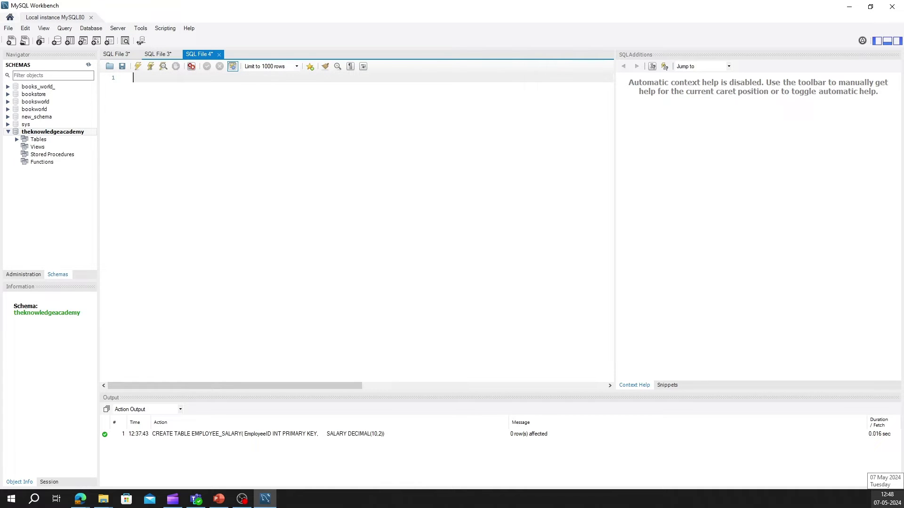
# Write CREATE TABLE CUSTOMERS with CustomersID INT PRIMARY KEY, NAME VARCHAR(50) and ADDRESS VARCHAR(100)
pyautogui.write('CREATE')
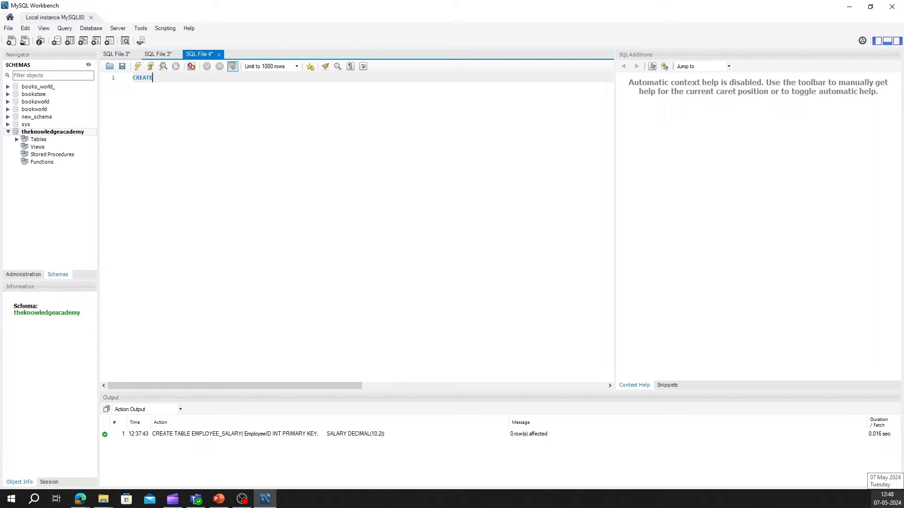
pyautogui.write('TABLE CU')
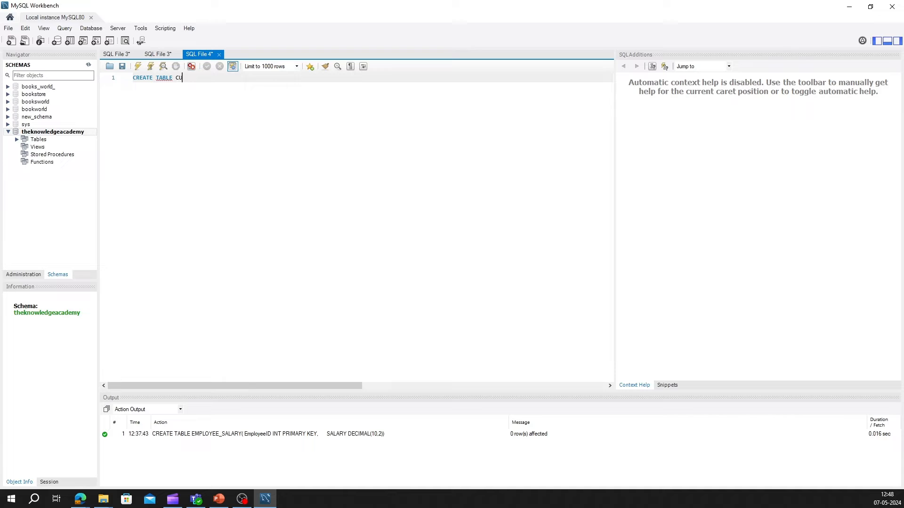
pyautogui.write('STOMERS(')
pyautogui.write('NAME')
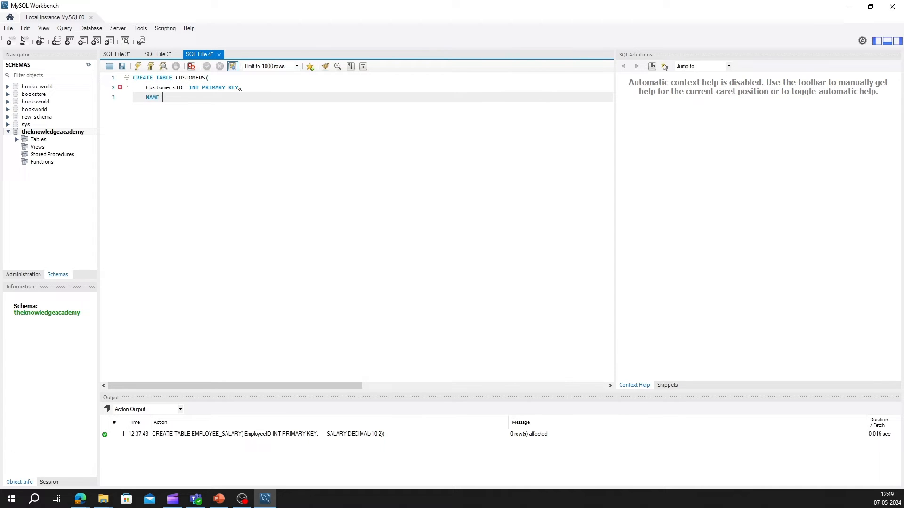
pyautogui.write('VARCHAR(50),')
pyautogui.write('ADDR')
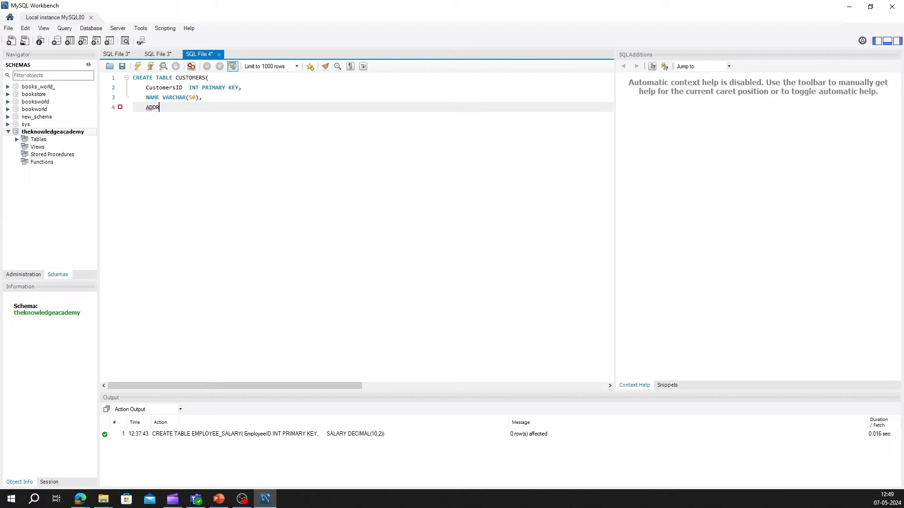
pyautogui.write('ESS')
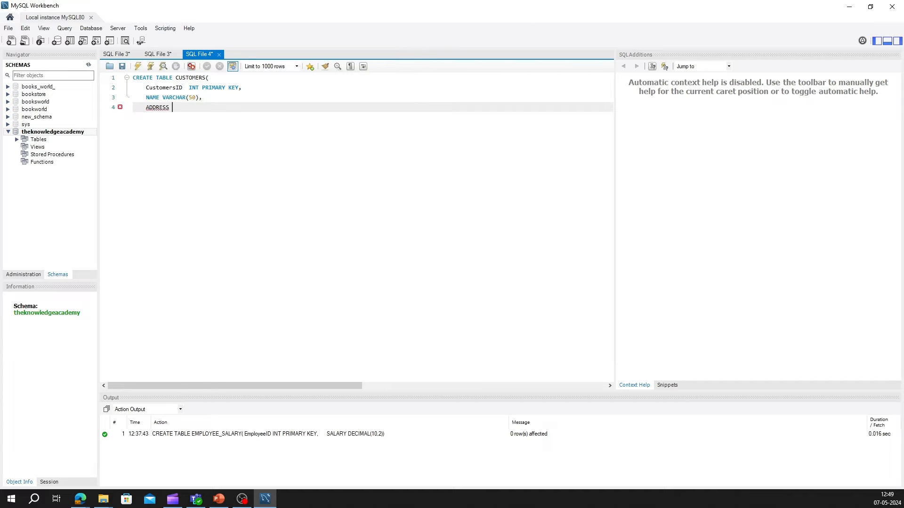
pyautogui.write('VARCHAR(100));')
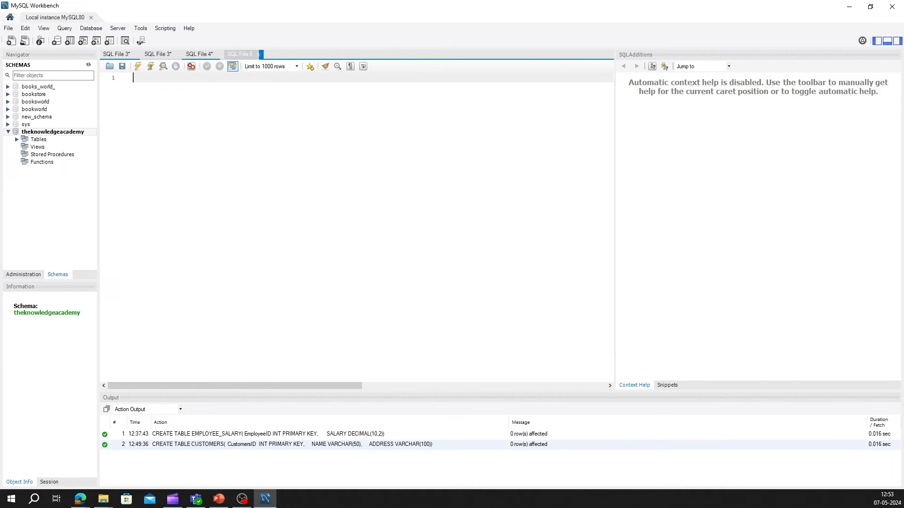
# Start a CREATE TABLE PRODUCT_INVENTORY statement
pyautogui.write('CREATE')
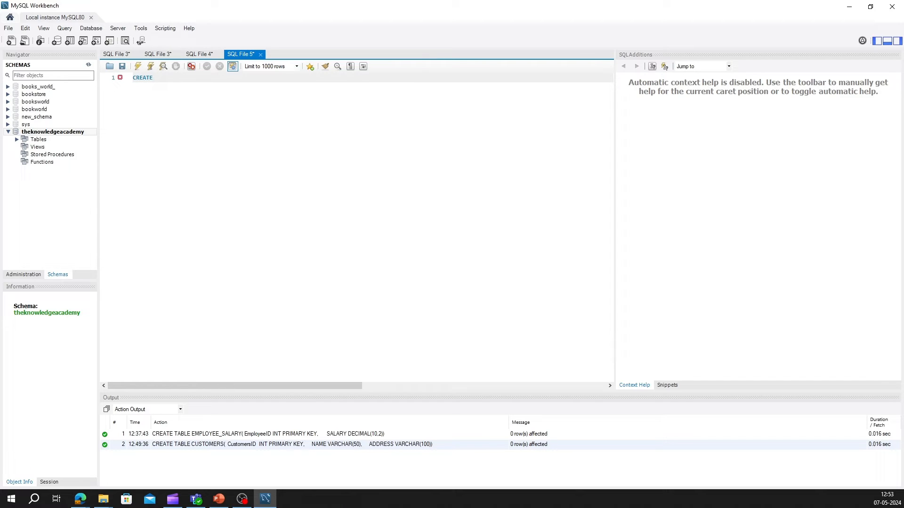
pyautogui.write('TAB')
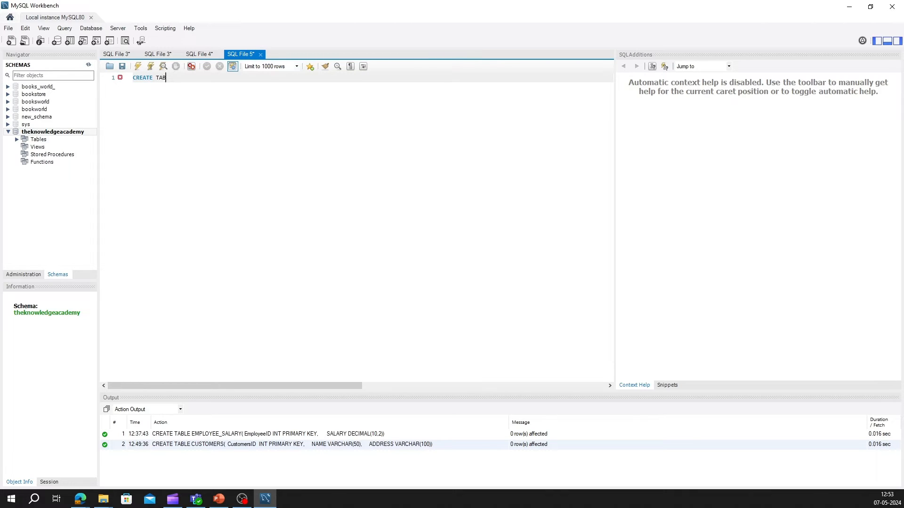
pyautogui.write('LE')
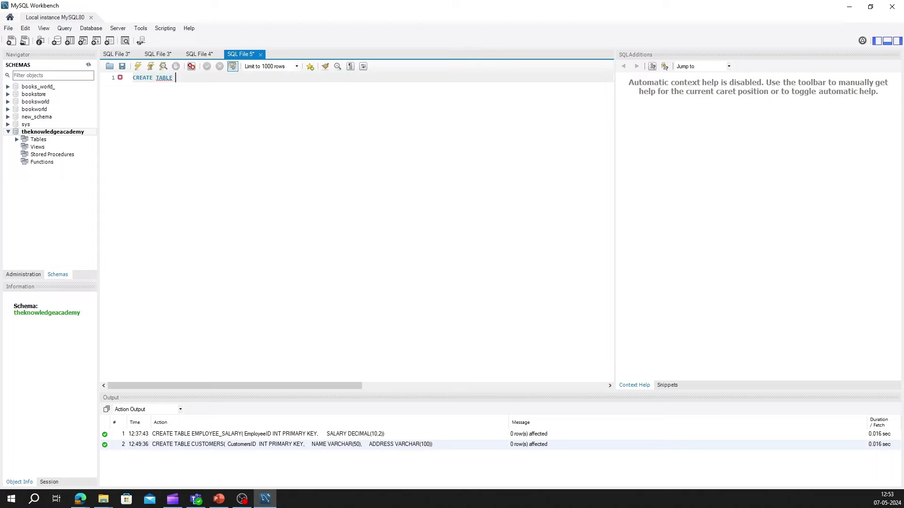
pyautogui.write('PRODUCTI')
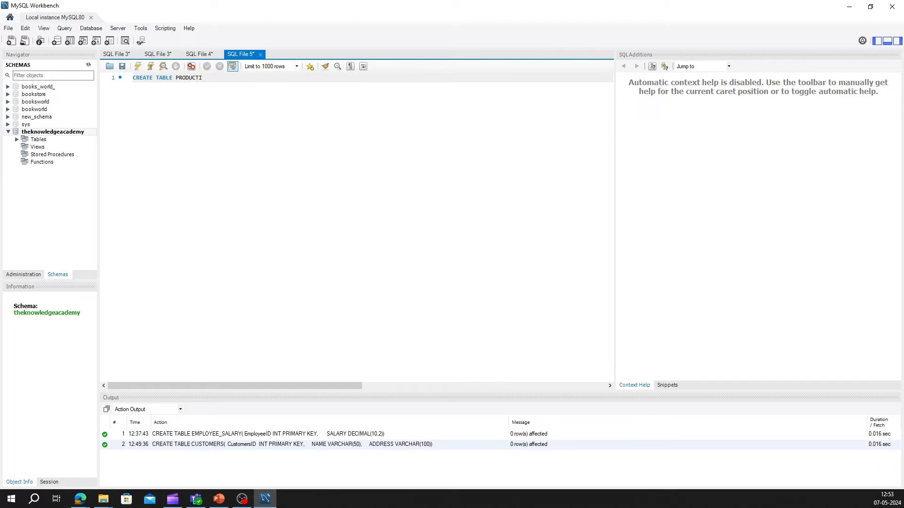
pyautogui.write('NVENTORY(')
pyautogui.write('PRODUC')
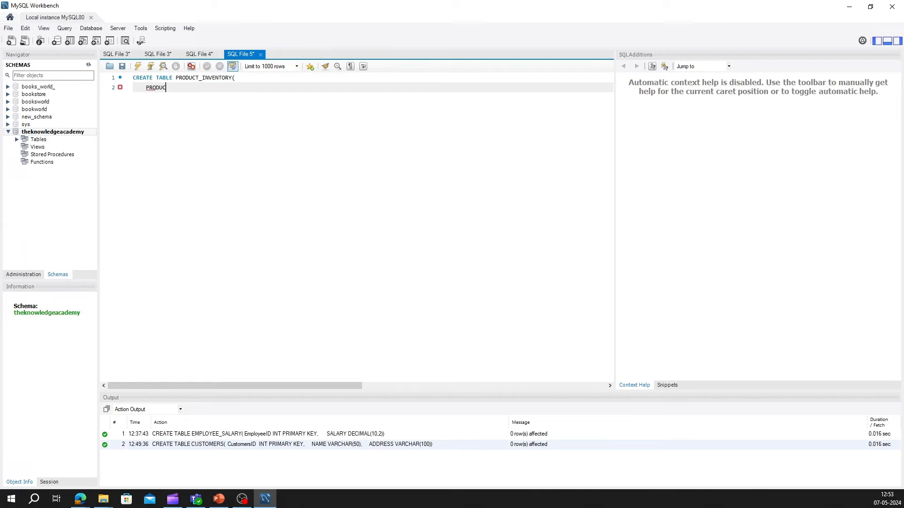
# Add PRODUCTID INT PRIMARY KEY, PURCHASEDATE DATE and PURCHASETIME TIME columns and close the statement
pyautogui.write('TID INT PRI')
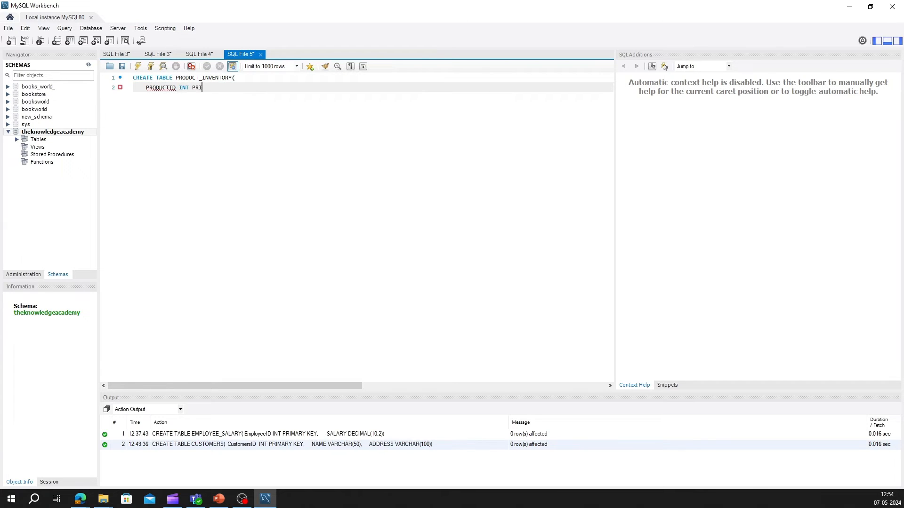
pyautogui.write('MARY KEY,')
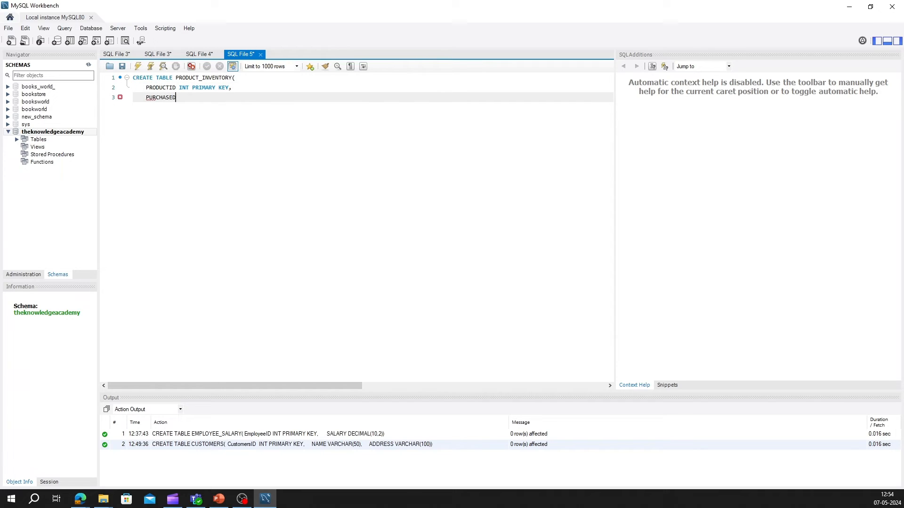
pyautogui.write('DATE,')
pyautogui.write('PURCHASE')
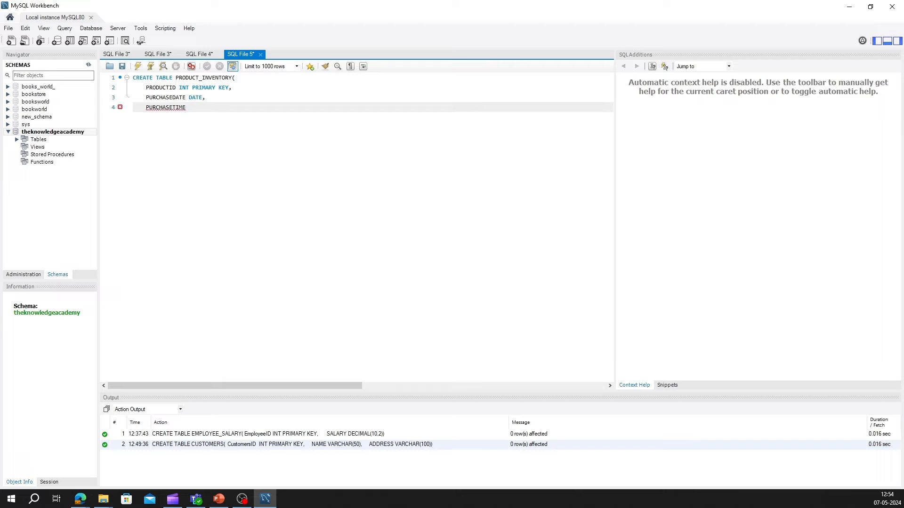
pyautogui.write('TIME')
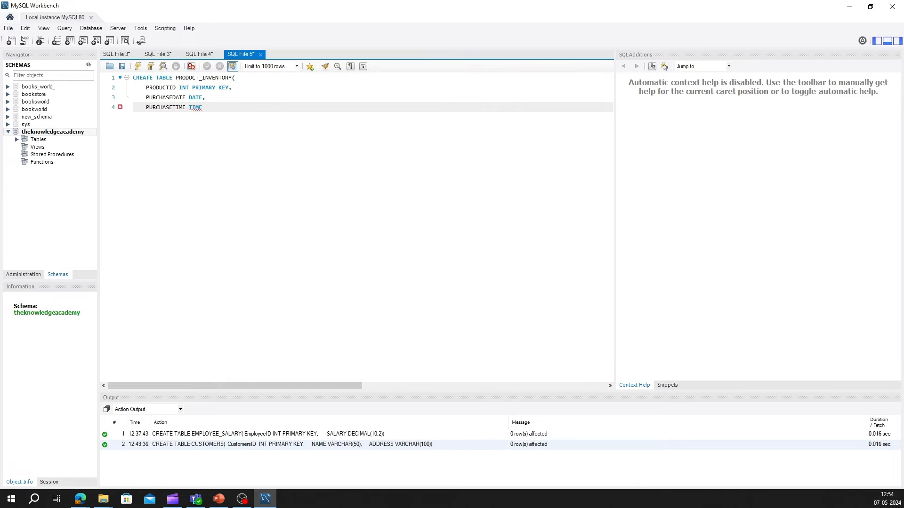
pyautogui.write(');')
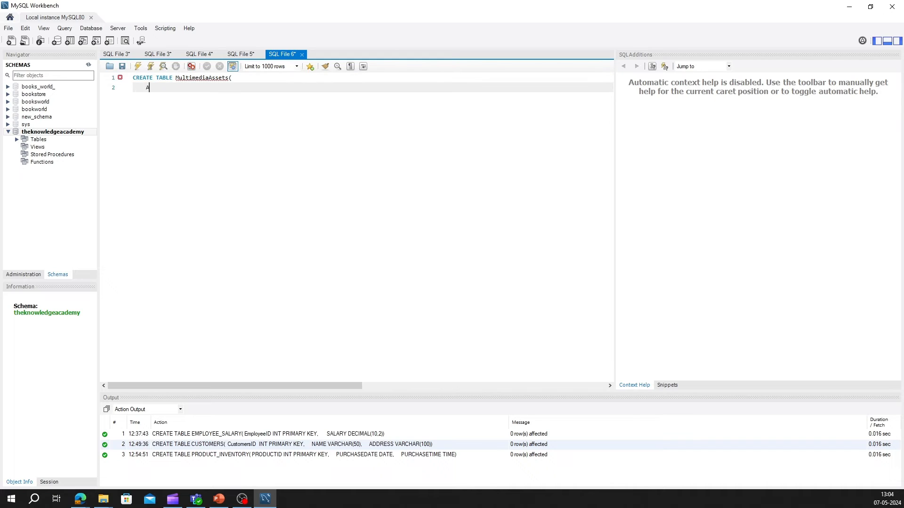
# Write the MultimediaAssets table with AssetID INT PRIMARY KEY and AssetData BLOB columns
pyautogui.write('AssetID INT PRIMARY')
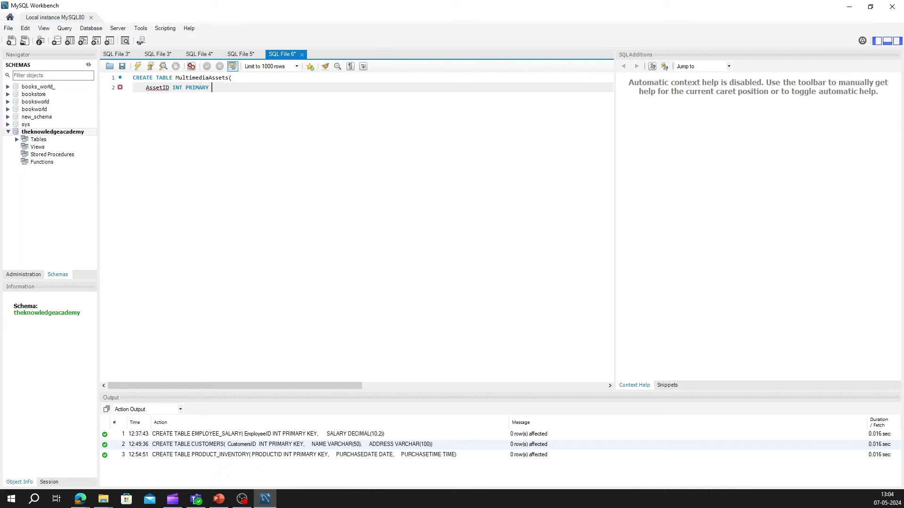
pyautogui.write('KEY,')
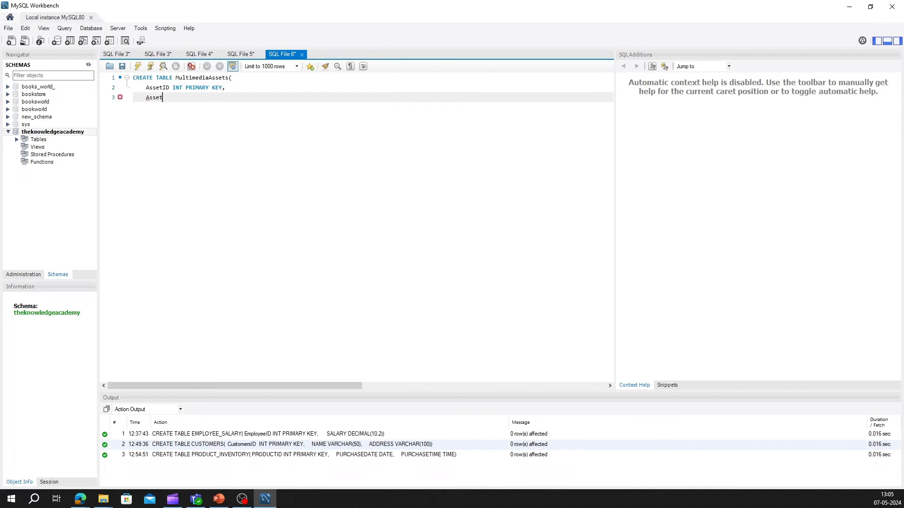
pyautogui.write('Data BLOB)')
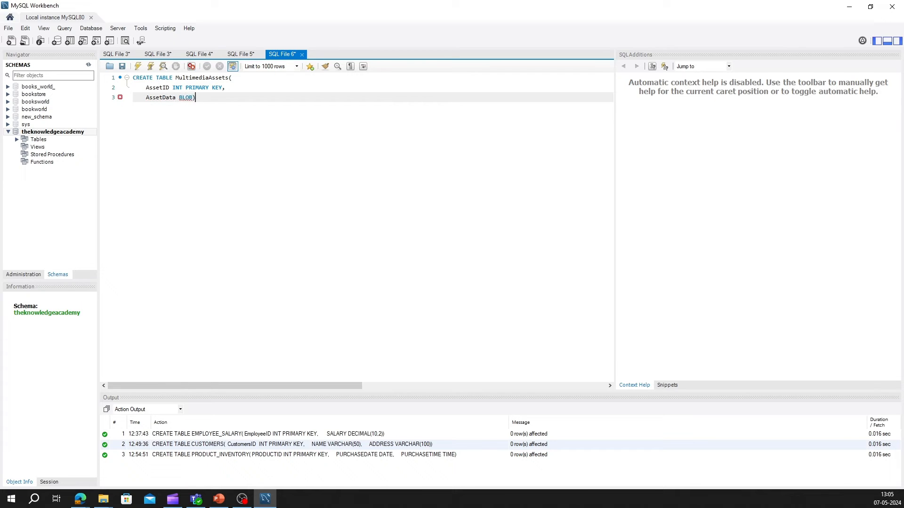
pyautogui.write(';')
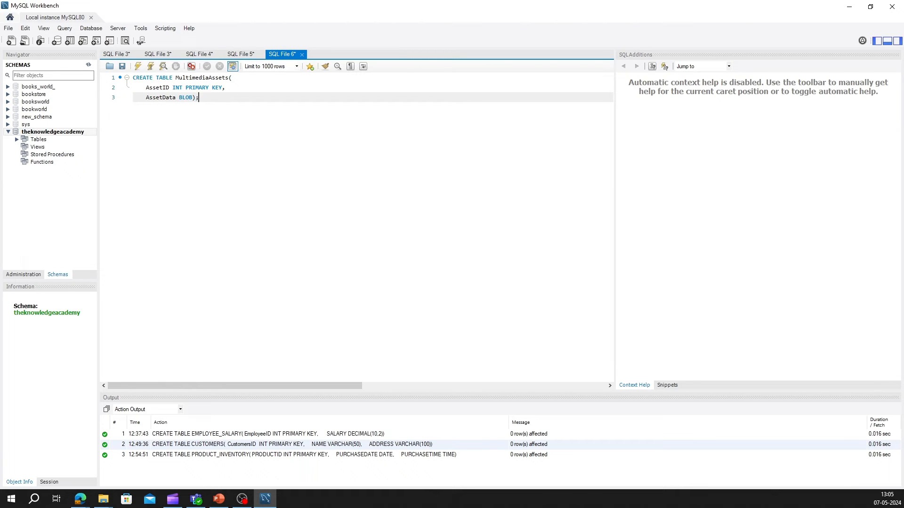
# Add a '#BLOB(Binary Large Object)' comment and execute the MultimediaAssets script
pyautogui.write('#BLO')
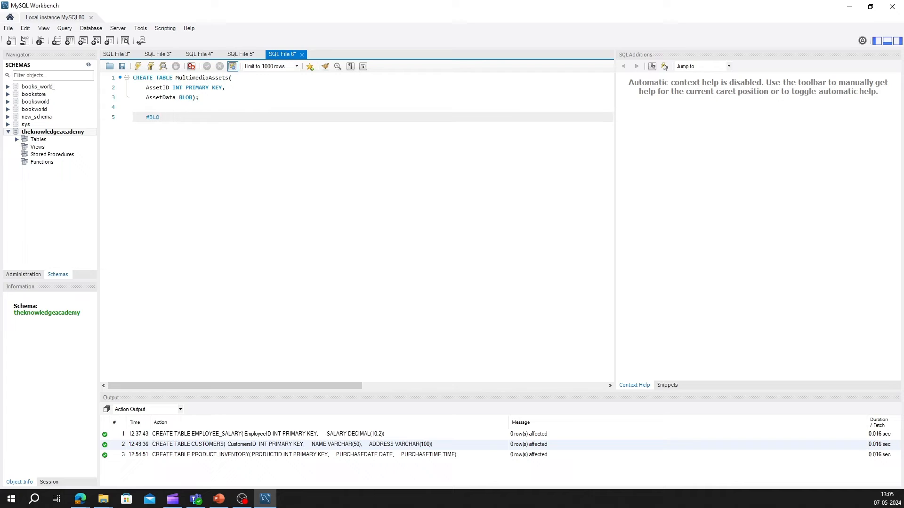
pyautogui.write('B(')
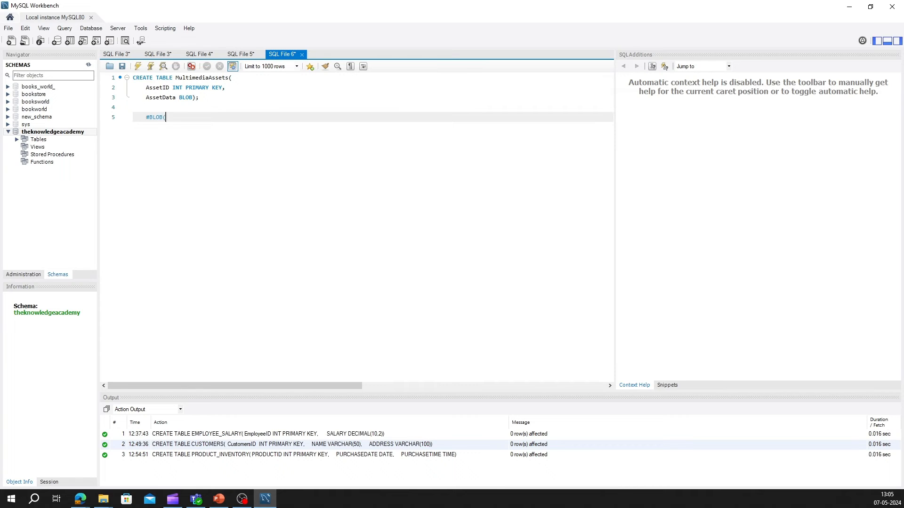
pyautogui.write('Binary La')
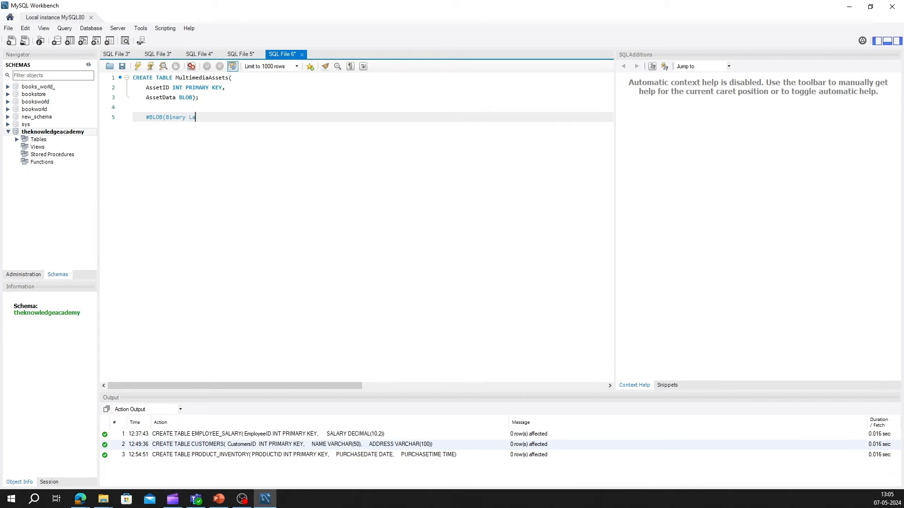
pyautogui.write('rge Object)')
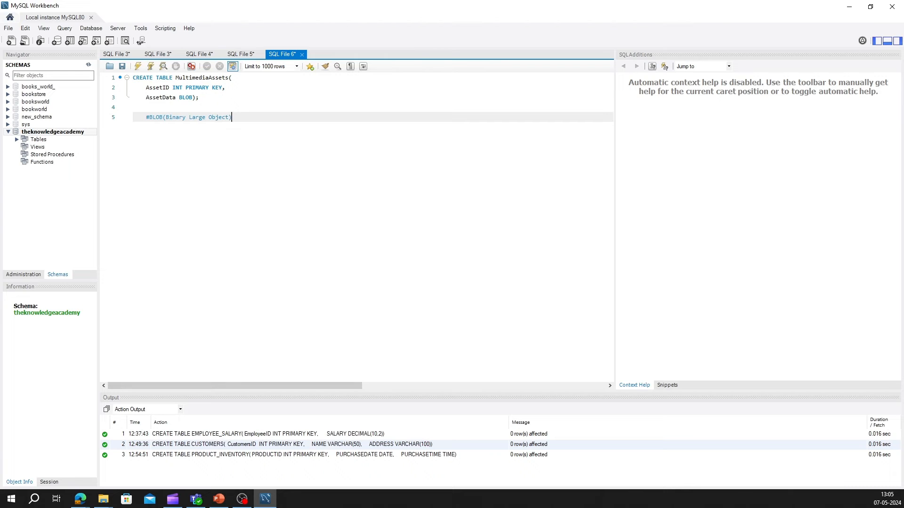
pyautogui.click(151, 66)
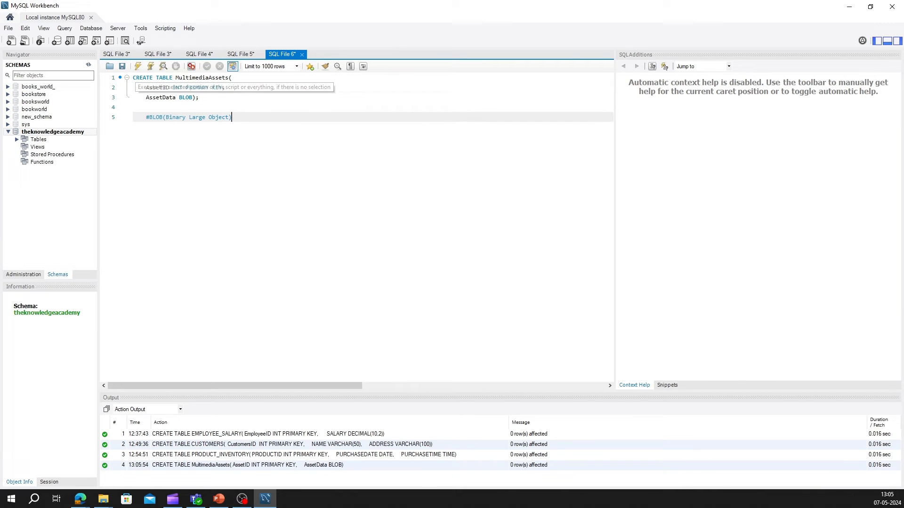